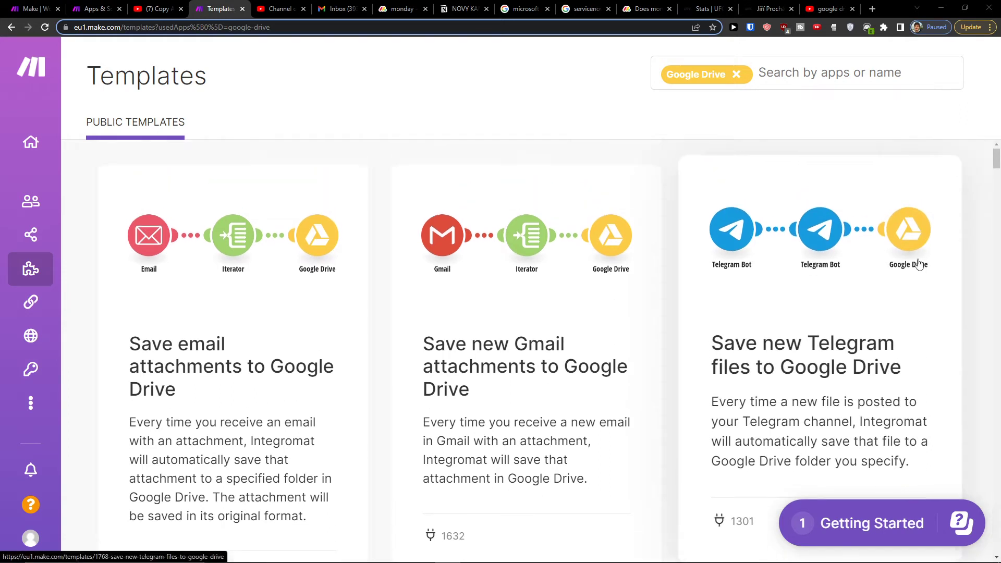
# From the YouTube tutorial description, follow the make.com registration link to a Make sign-up tab
pyautogui.scroll(-3)
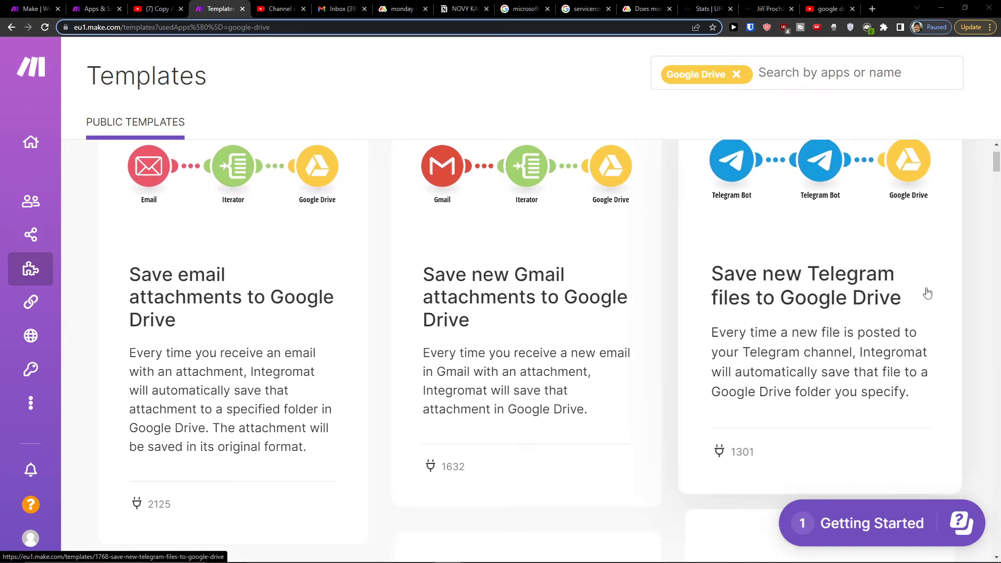
pyautogui.moveTo(780, 337)
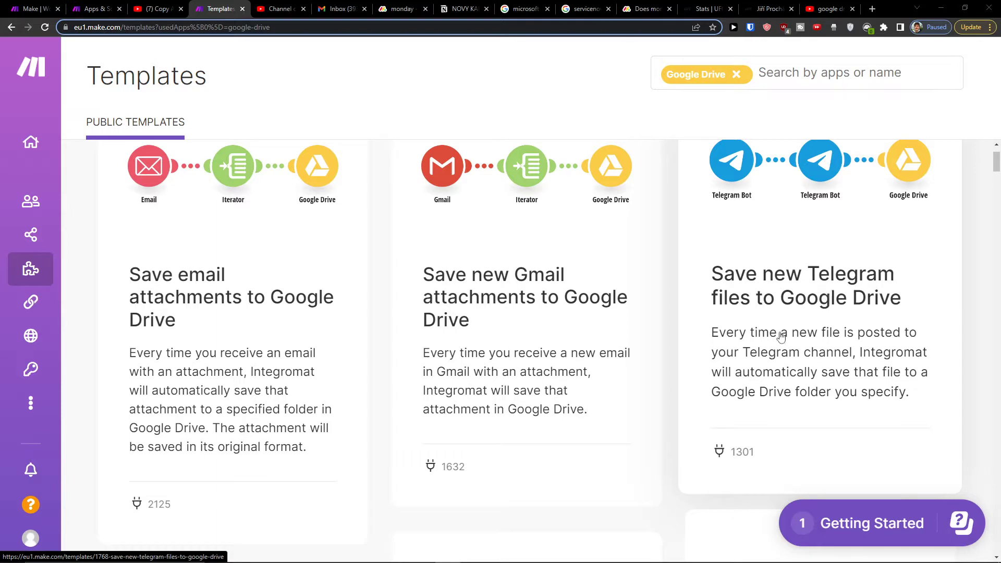
pyautogui.scroll(3)
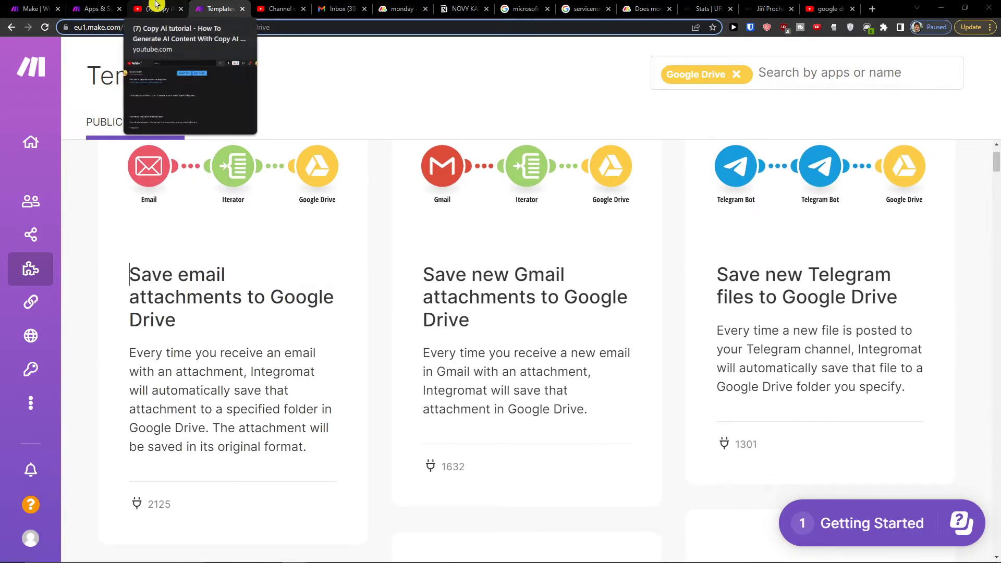
pyautogui.click(158, 9)
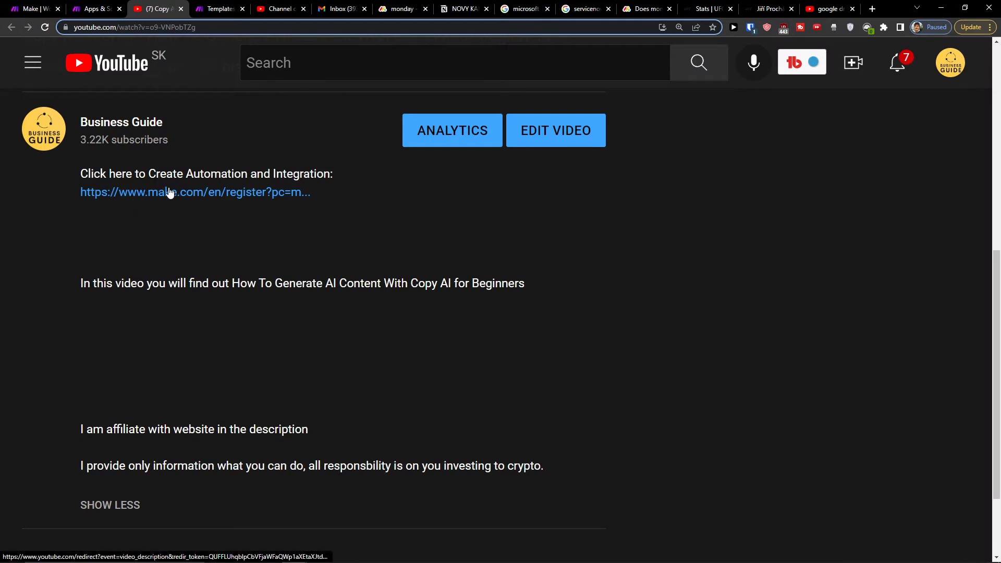
pyautogui.click(195, 192)
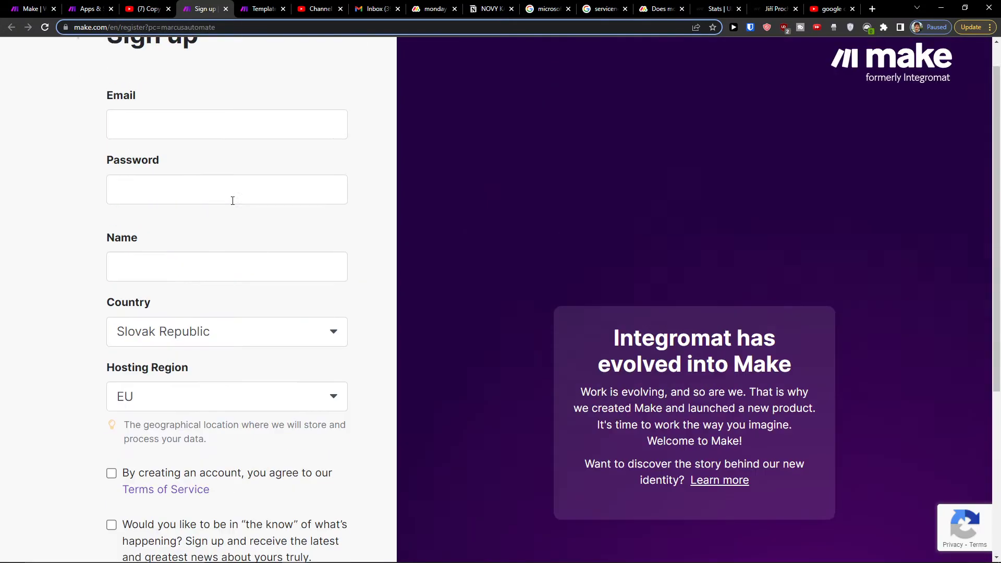
# Look over the Make homepage and sign-up tabs, then return to the Google Drive templates page
pyautogui.click(31, 9)
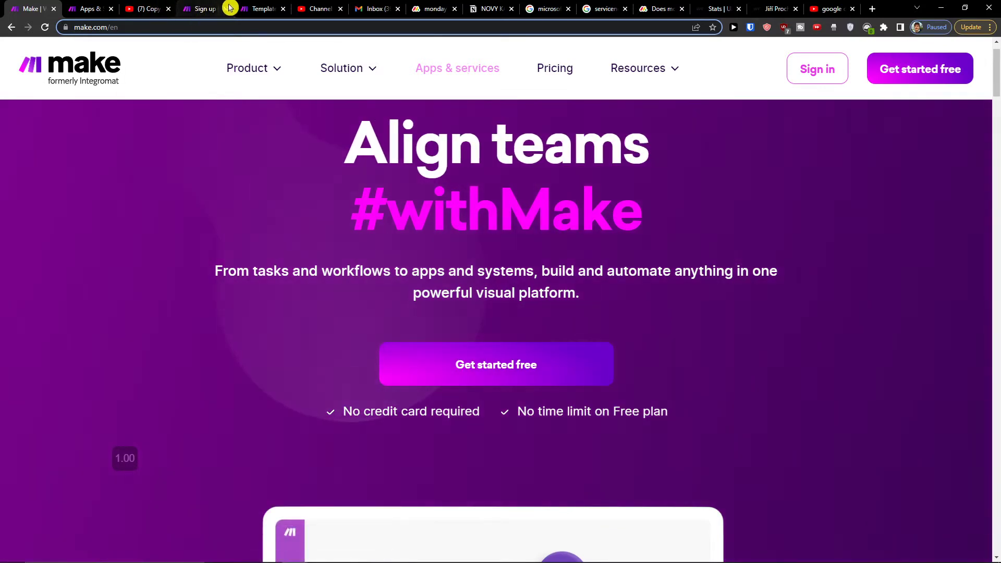
pyautogui.click(203, 8)
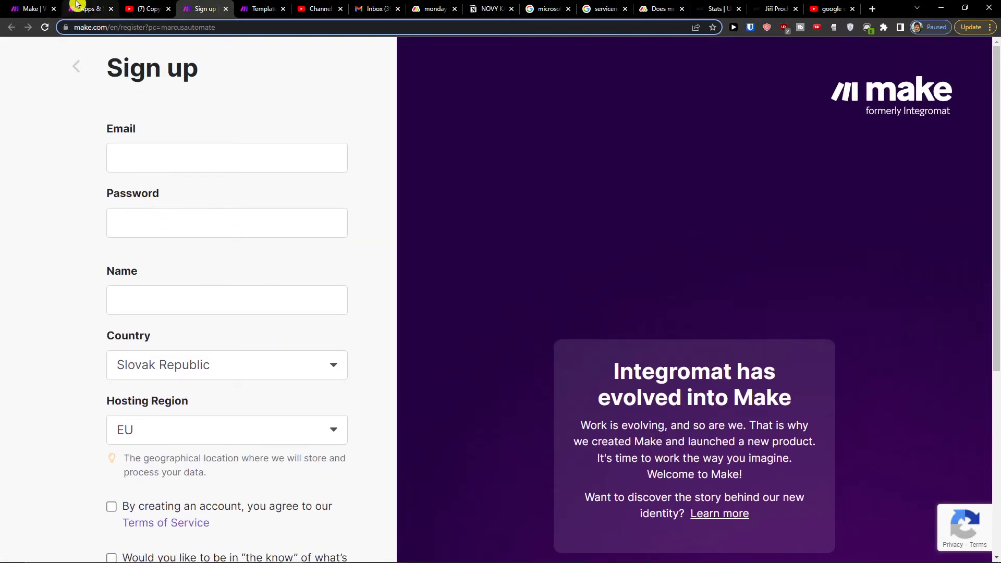
pyautogui.click(262, 8)
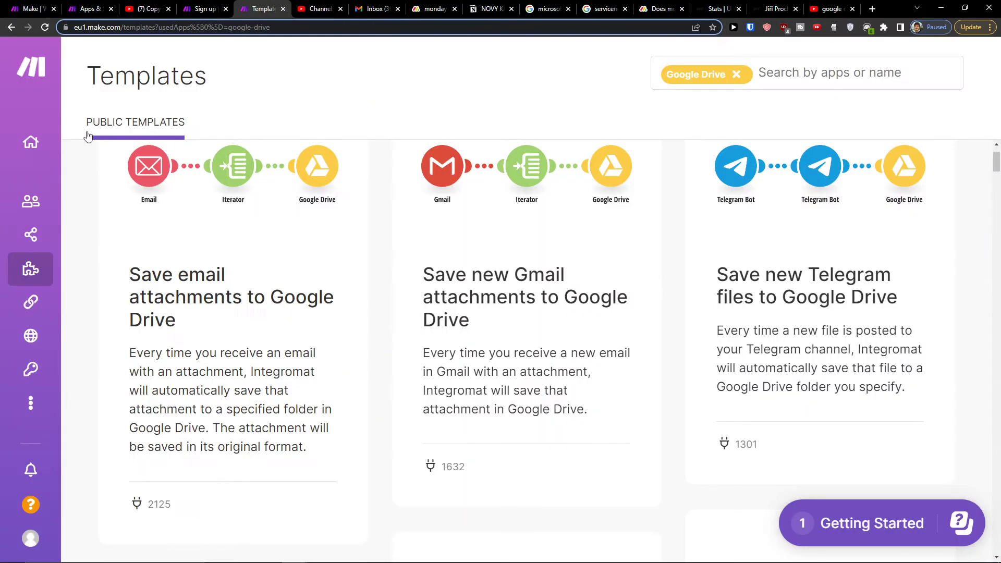
pyautogui.moveTo(771, 189)
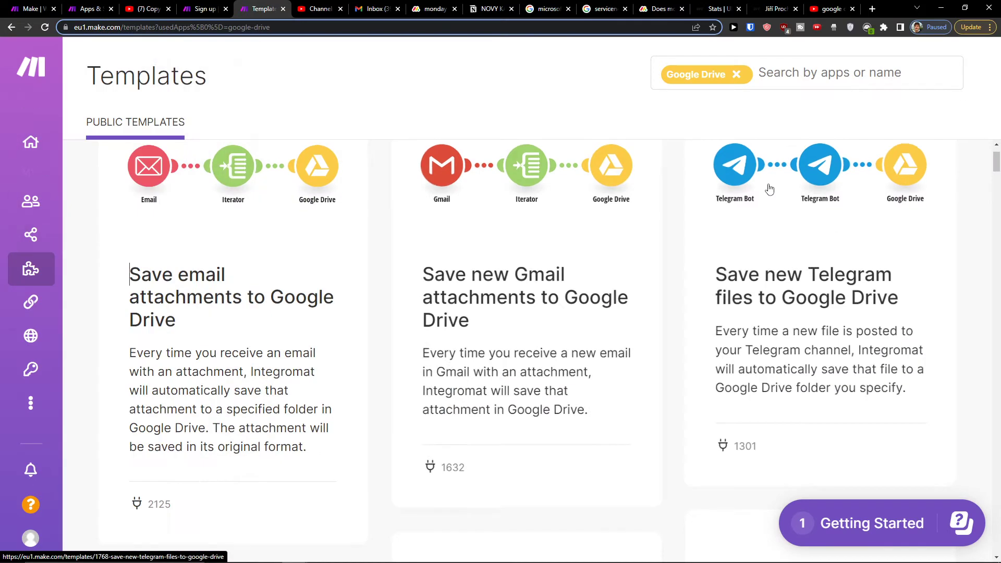
pyautogui.click(855, 72)
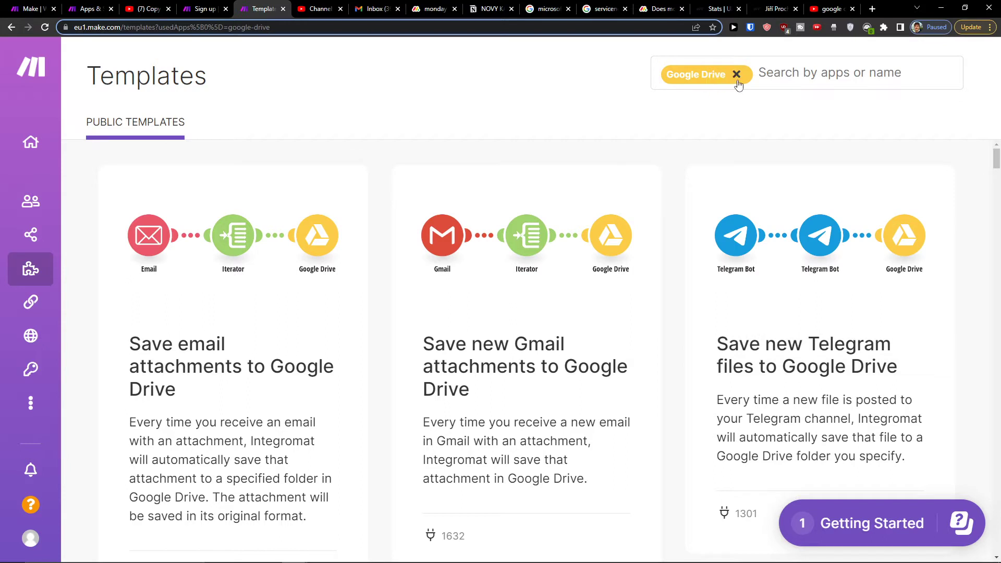
pyautogui.scroll(-3)
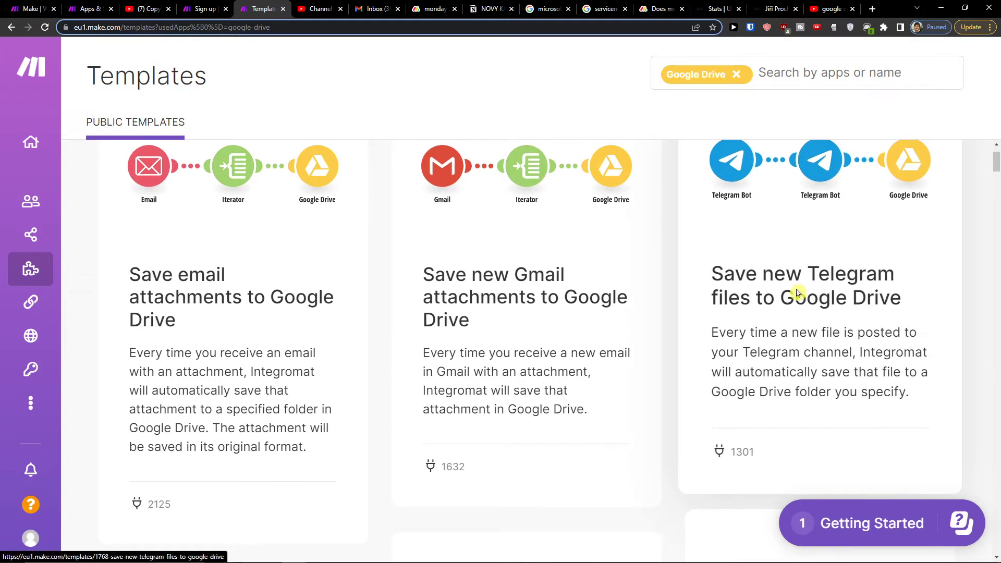
# Preview the 'Save new Telegram files to Google Drive' template, start a scenario from it, then back out
pyautogui.click(806, 284)
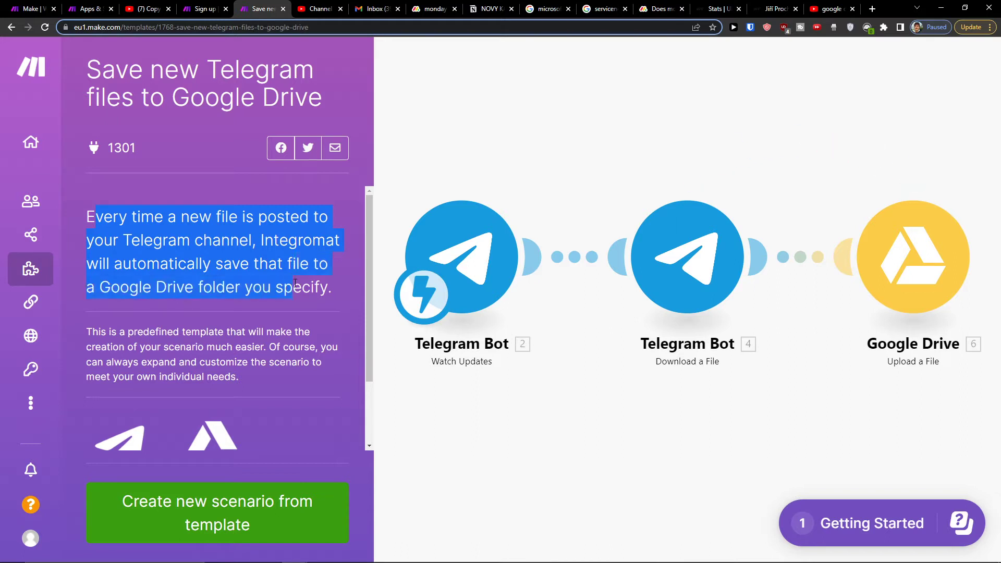
pyautogui.scroll(-3)
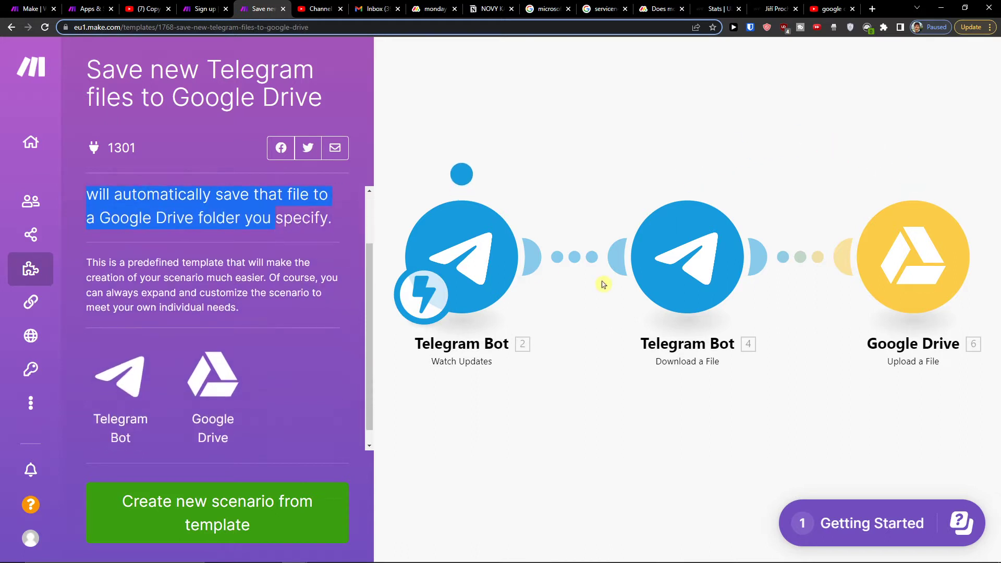
pyautogui.moveTo(244, 502)
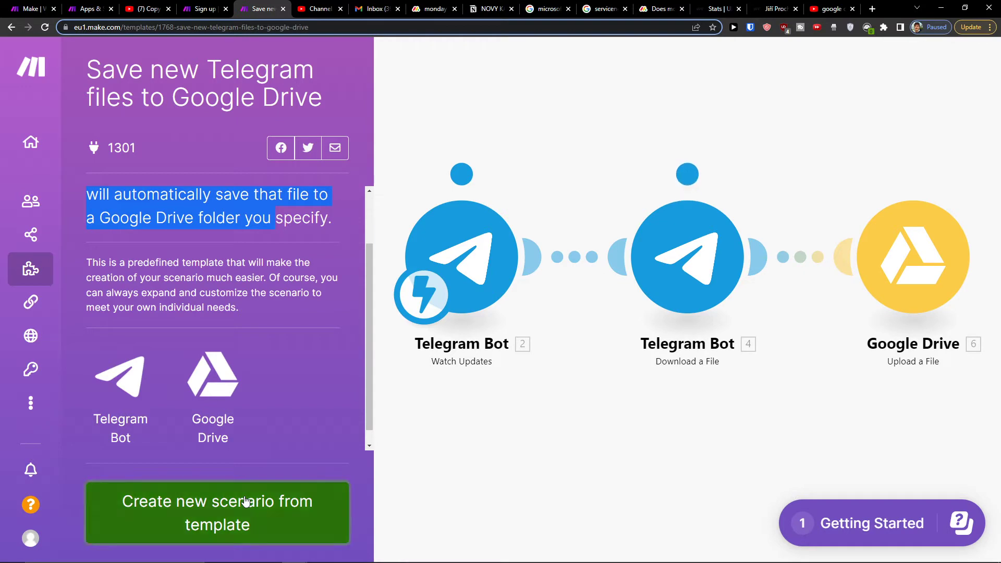
pyautogui.click(217, 514)
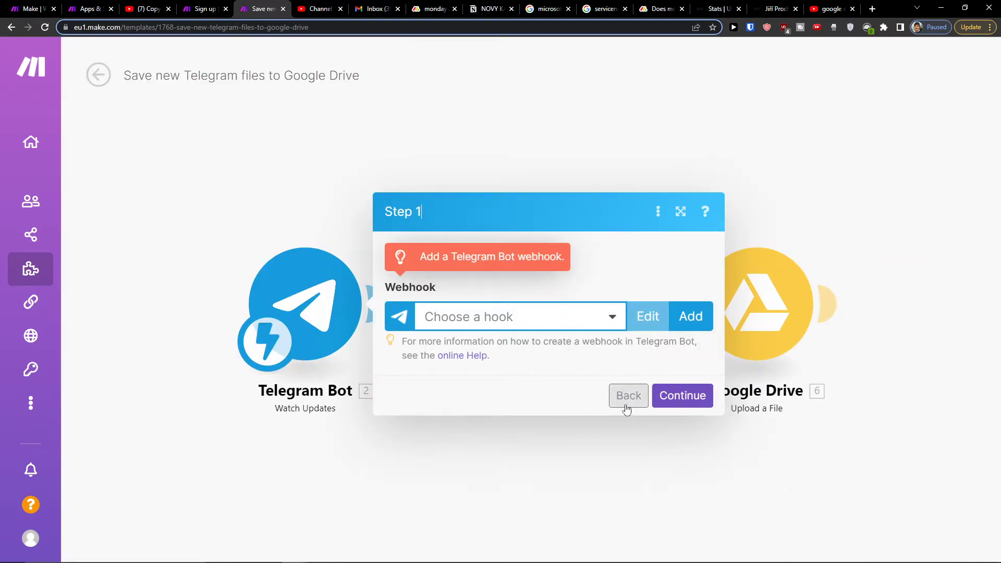
pyautogui.click(628, 395)
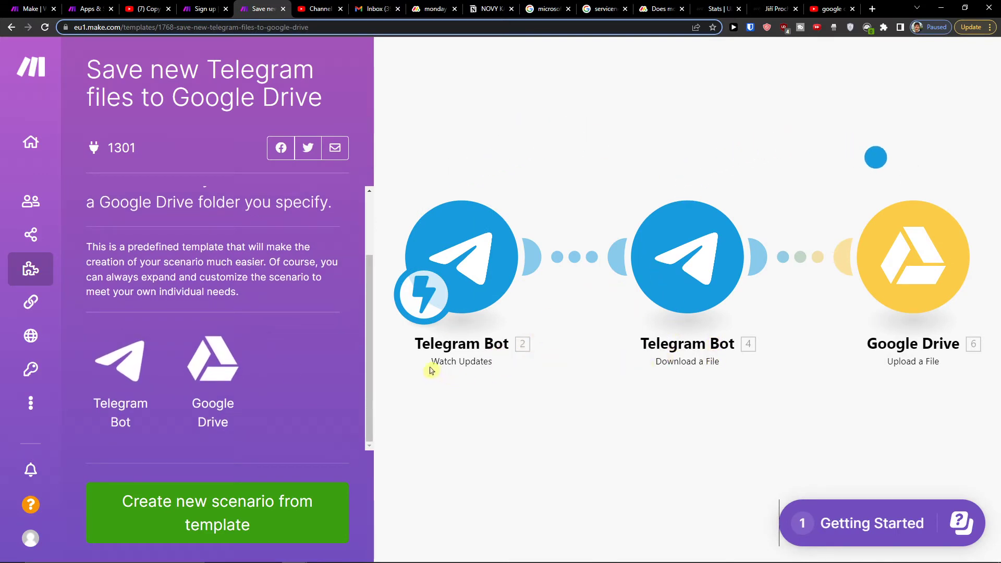
pyautogui.moveTo(828, 178)
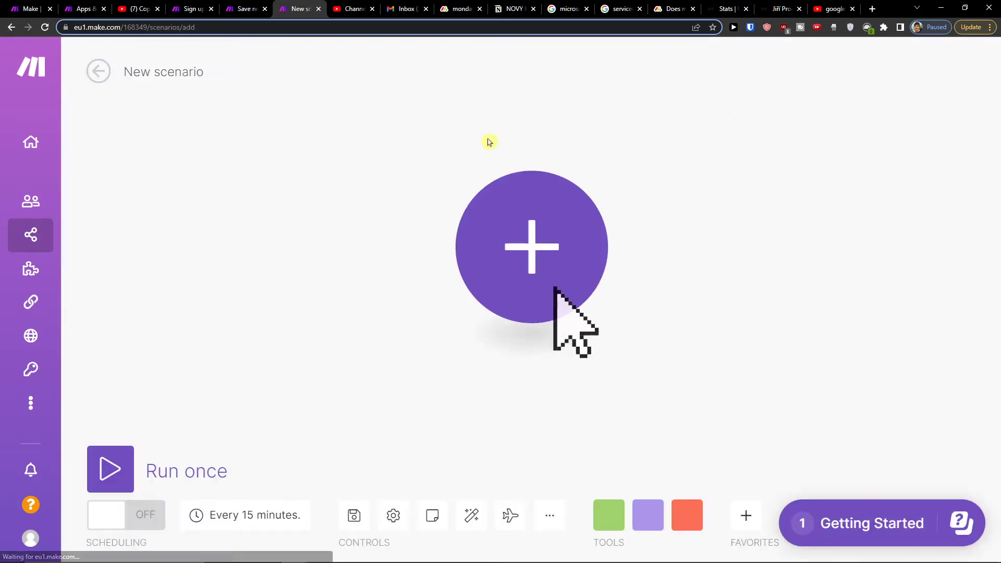
# Add a Telegram Bot Watch Updates trigger as the first module, leaving the webhook unchosen
pyautogui.click(531, 247)
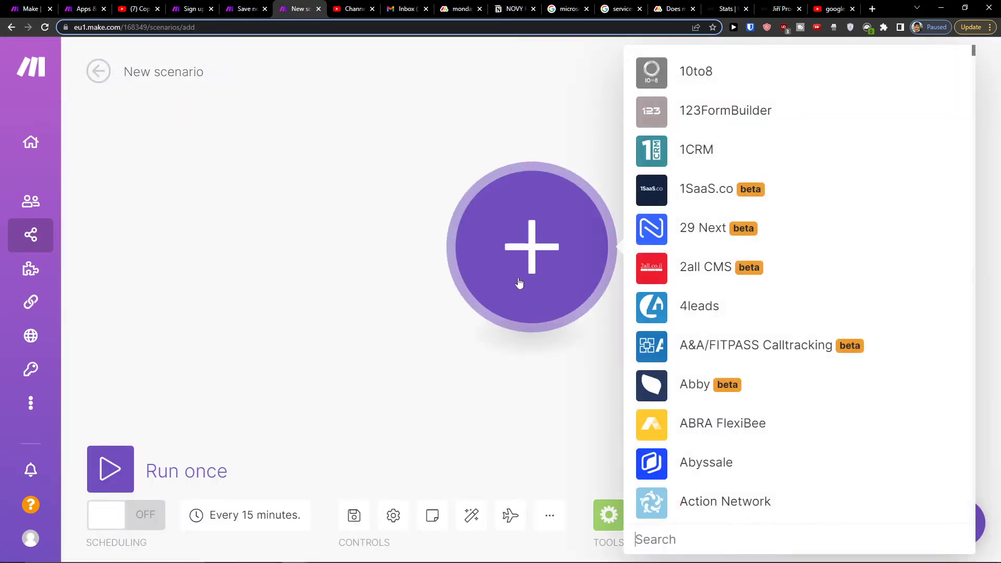
pyautogui.write('tele')
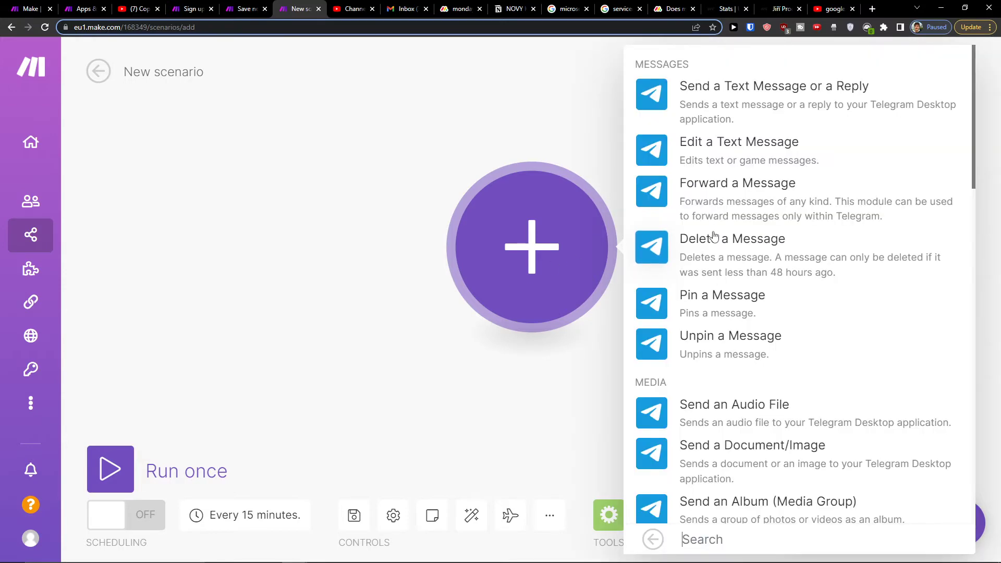
pyautogui.write('wa')
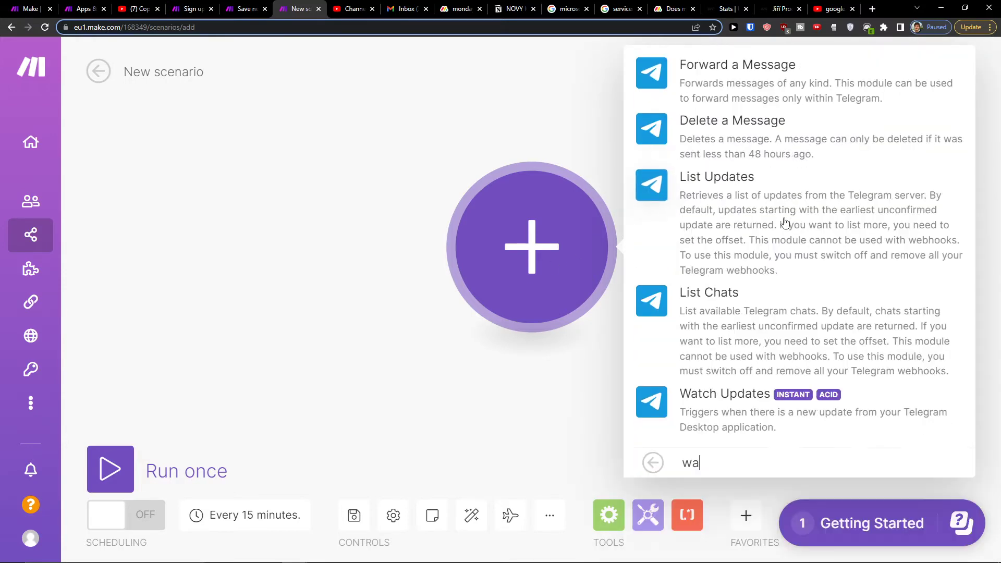
pyautogui.write('t')
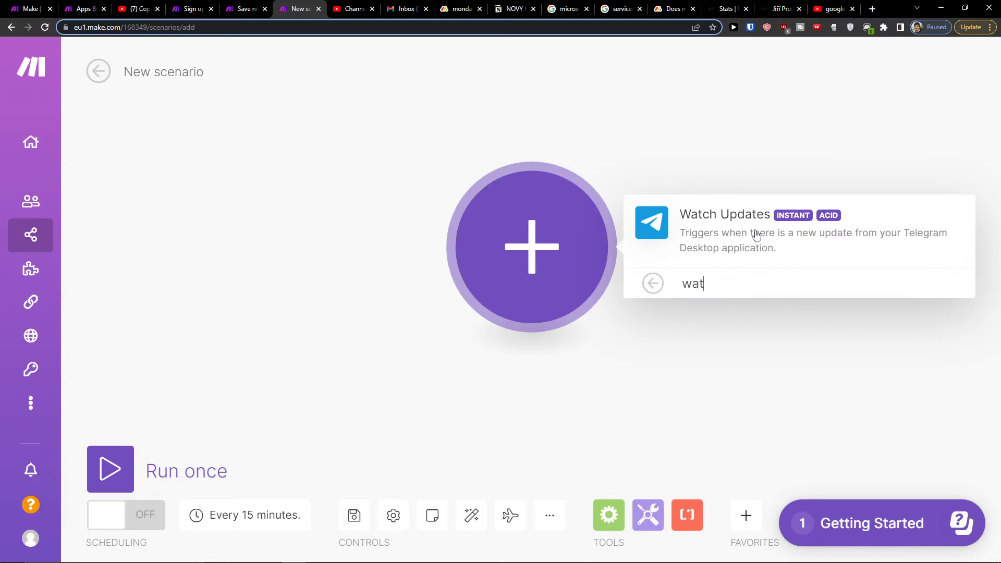
pyautogui.click(724, 215)
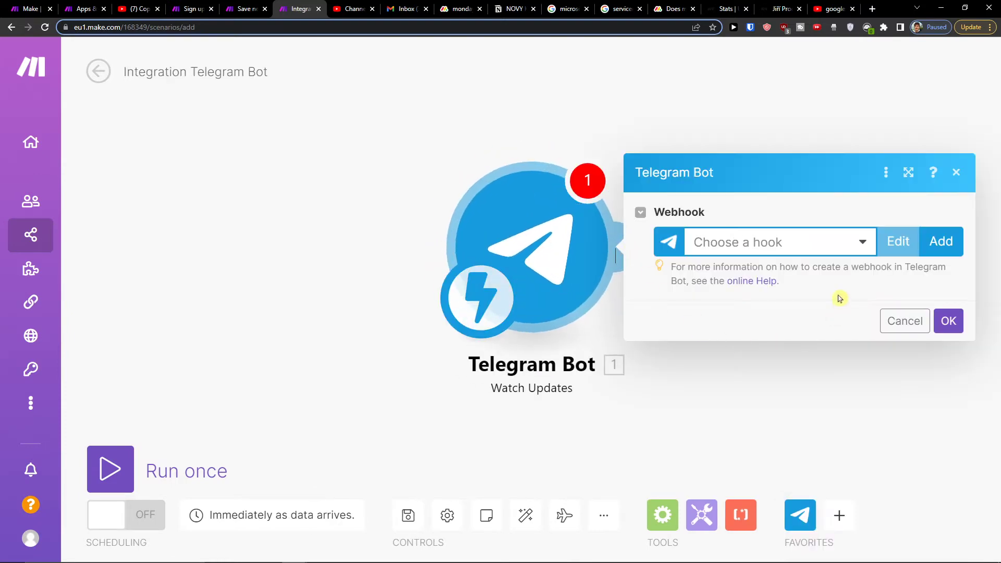
pyautogui.click(905, 320)
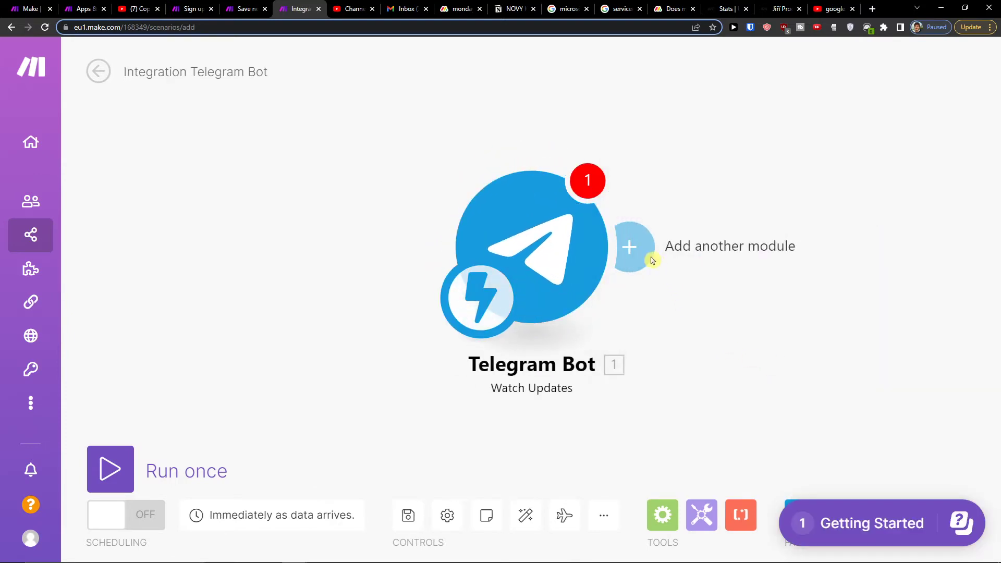
# Add a Telegram Bot Download a File module after the trigger
pyautogui.click(628, 246)
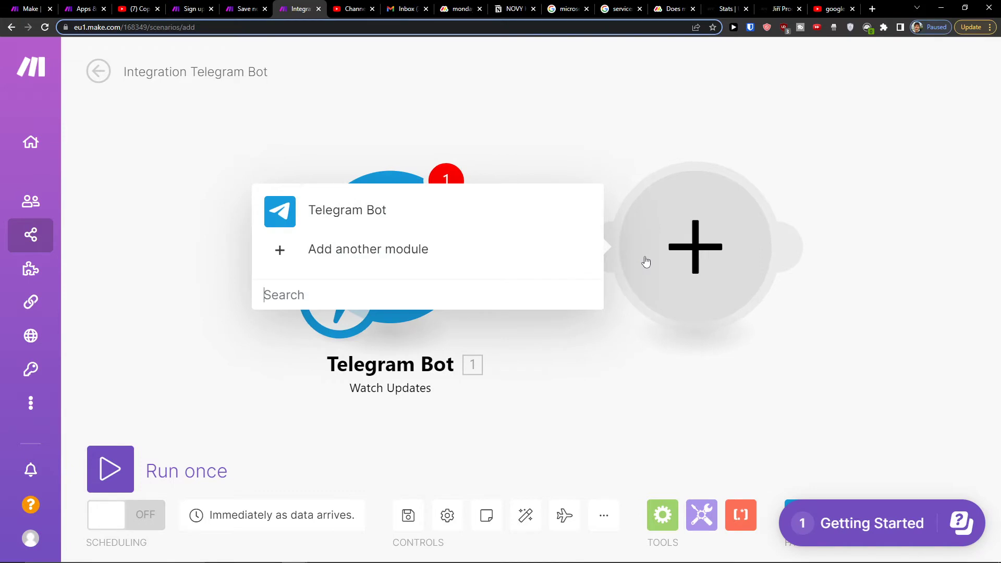
pyautogui.write('telegra')
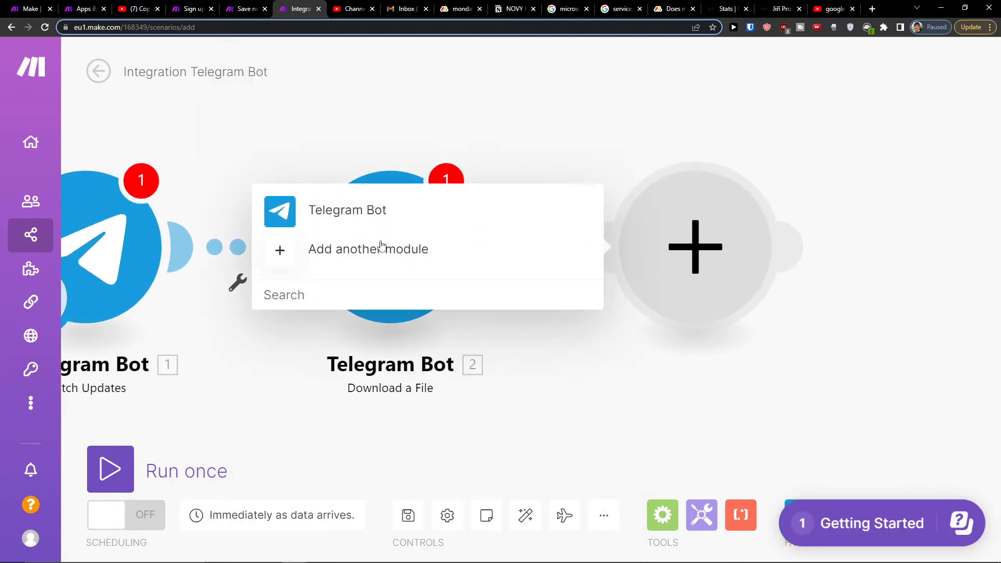
pyautogui.moveTo(371, 288)
pyautogui.write('google d')
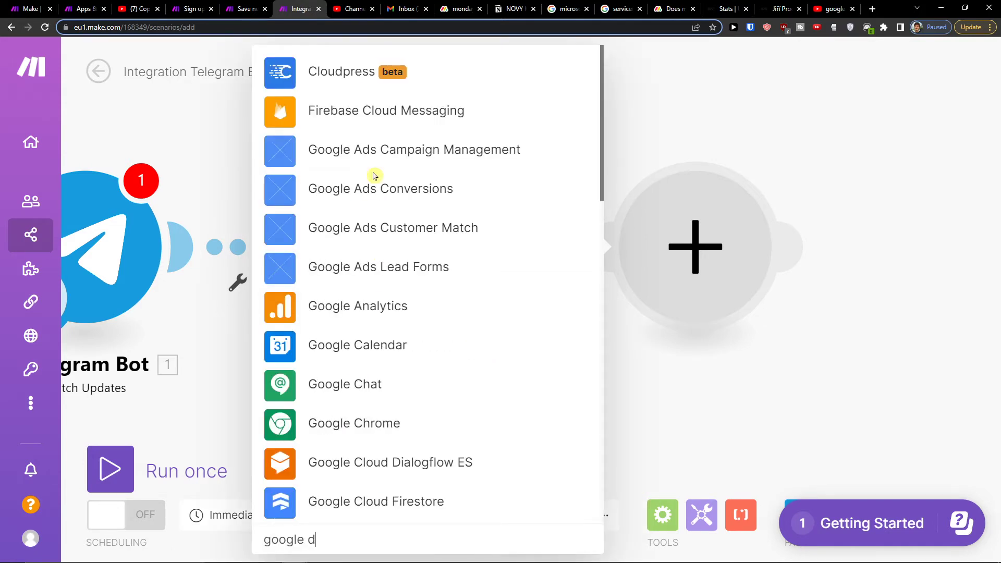
pyautogui.write('ri')
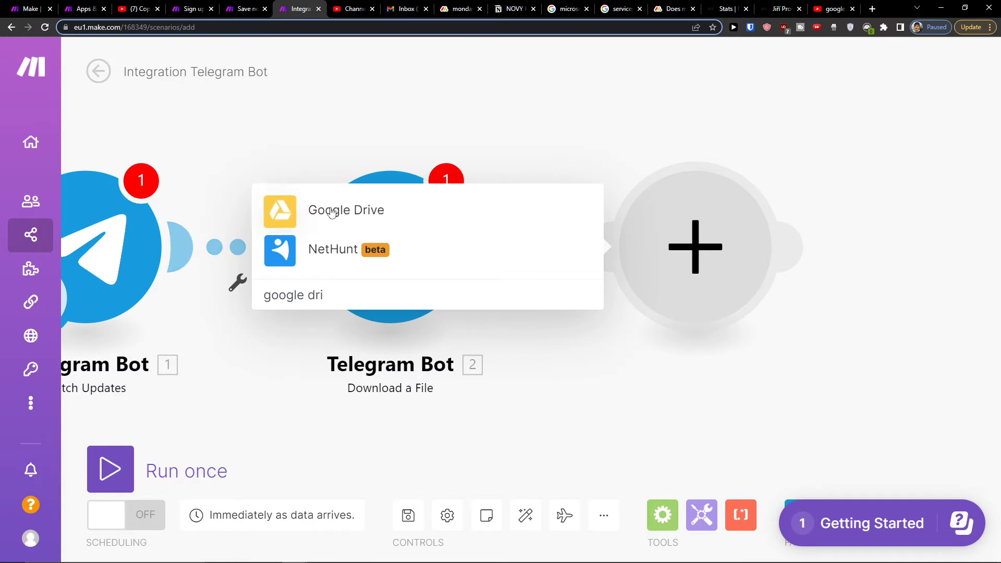
# Add a Google Drive Upload a File module as the third step
pyautogui.click(346, 209)
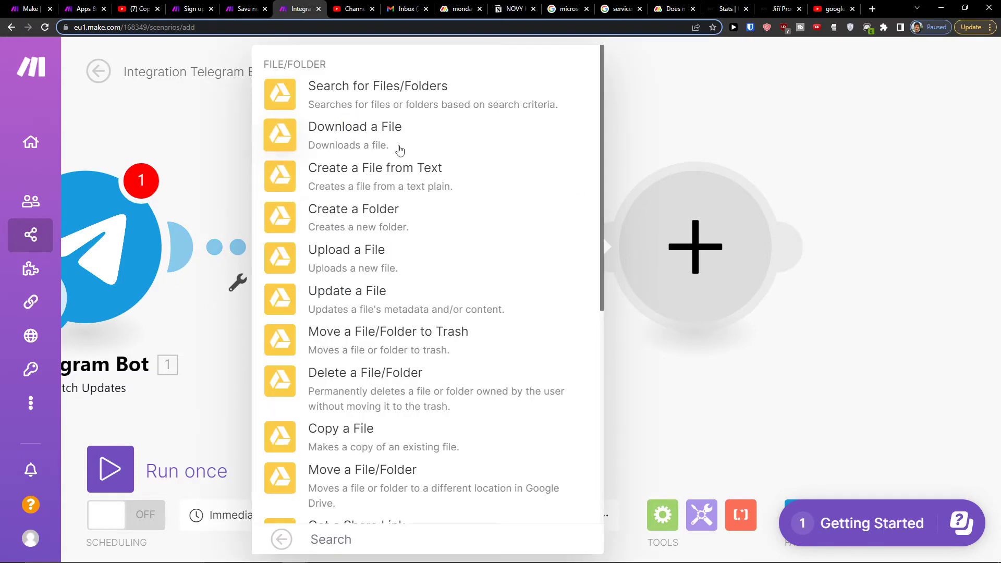
pyautogui.click(244, 9)
pyautogui.write('uplo')
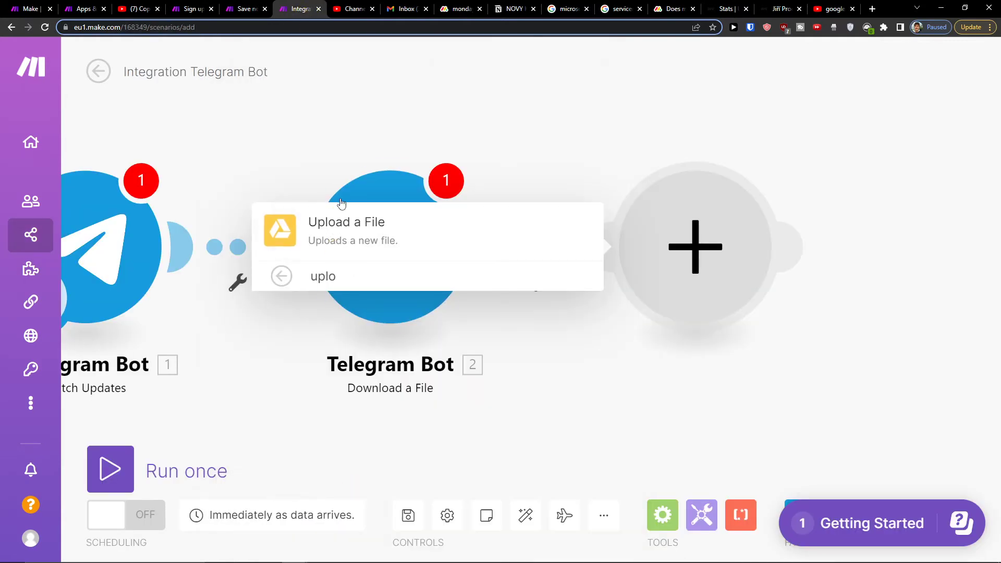
pyautogui.click(346, 223)
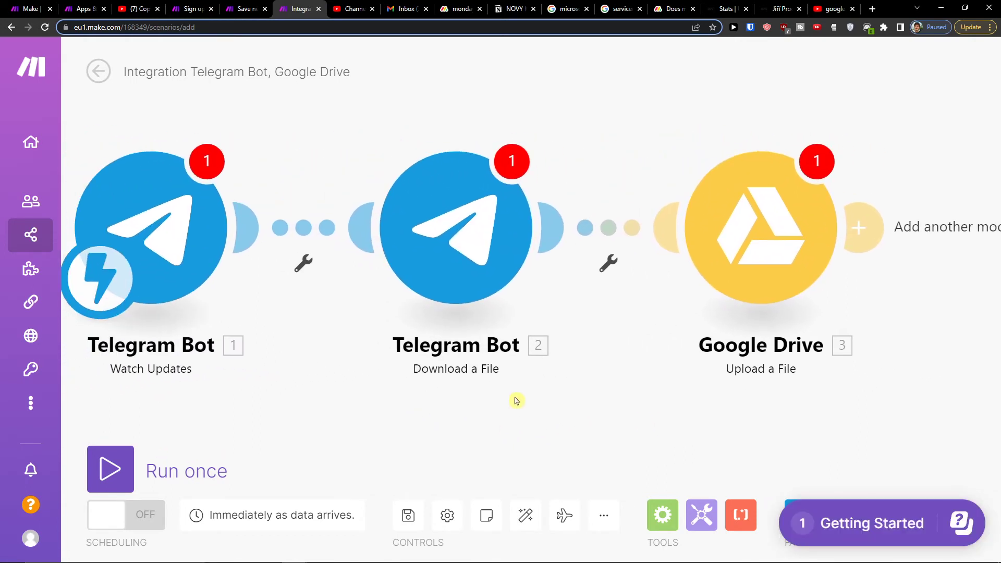
pyautogui.moveTo(706, 253)
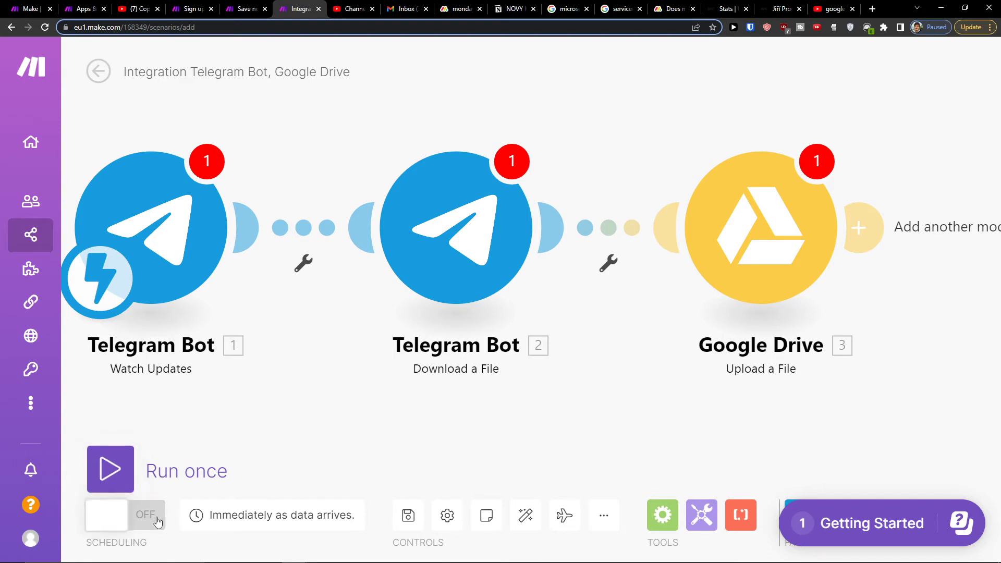
pyautogui.moveTo(141, 527)
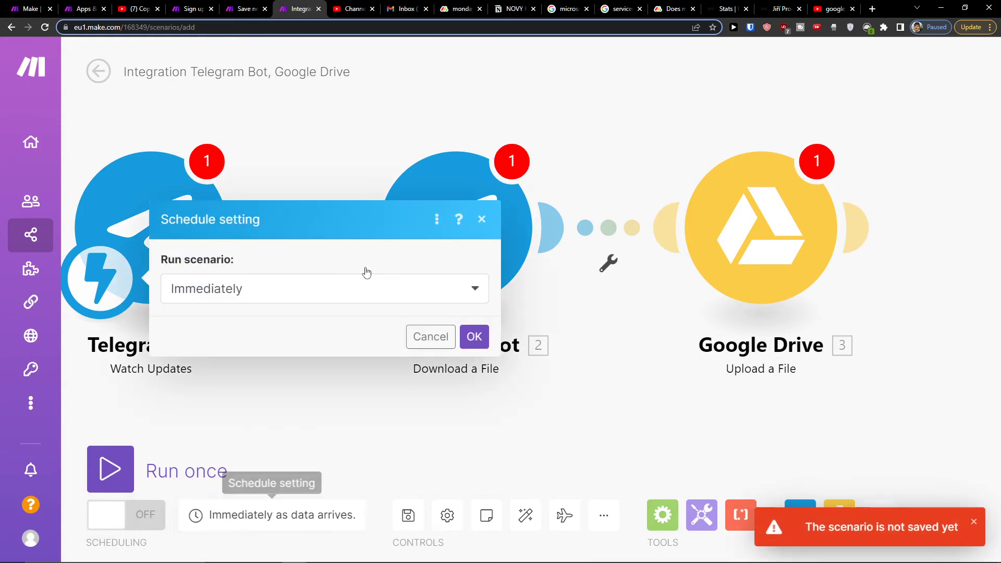
pyautogui.click(324, 289)
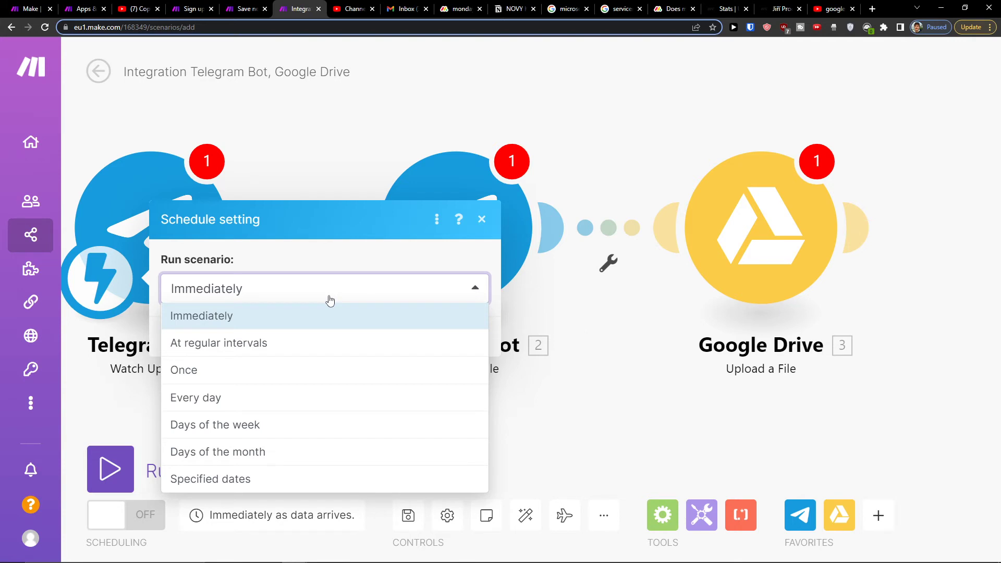
pyautogui.click(218, 343)
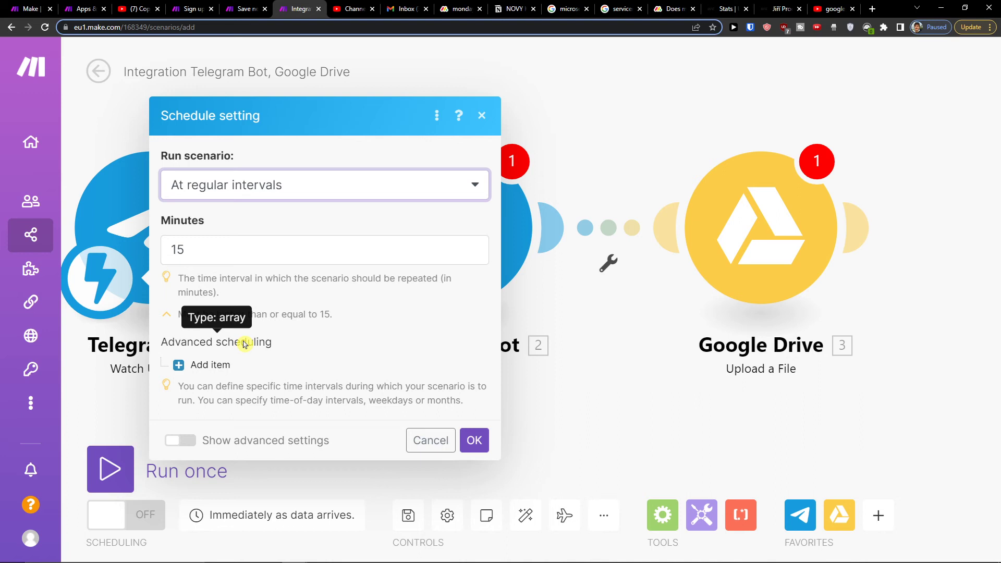
pyautogui.moveTo(564, 517)
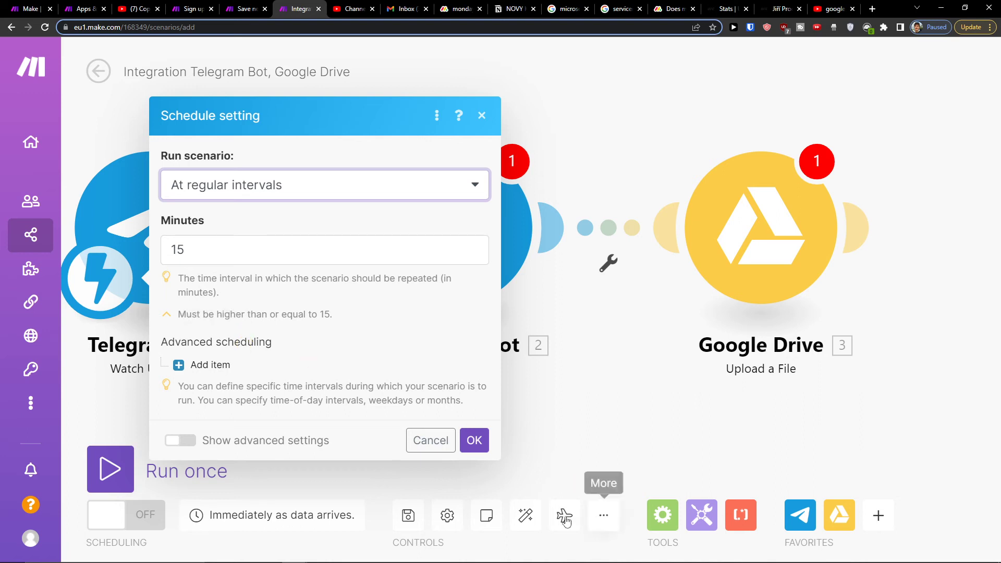
pyautogui.click(473, 440)
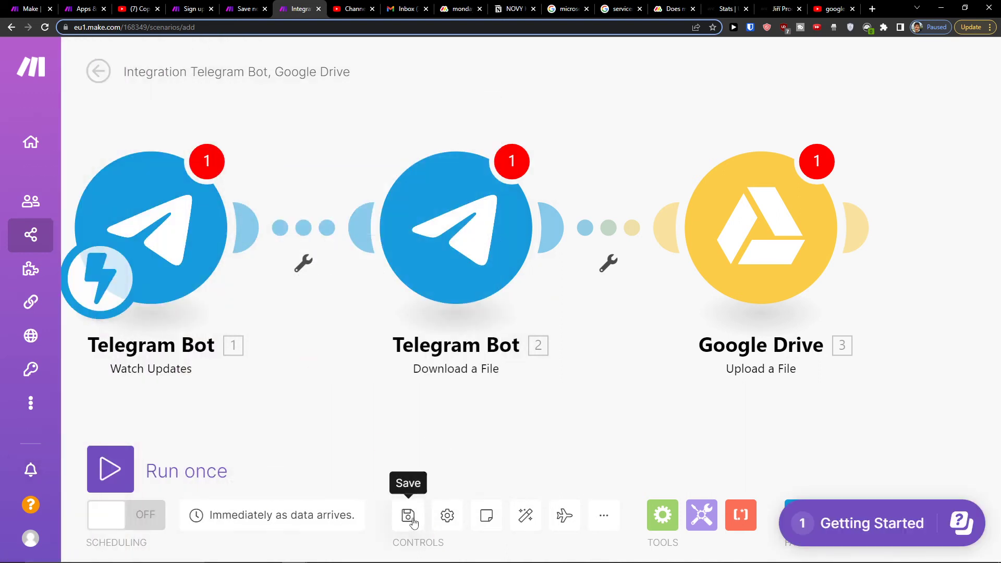
# Save the scenario, return to the scenarios list, and search the Templates page for 'drive'
pyautogui.click(407, 515)
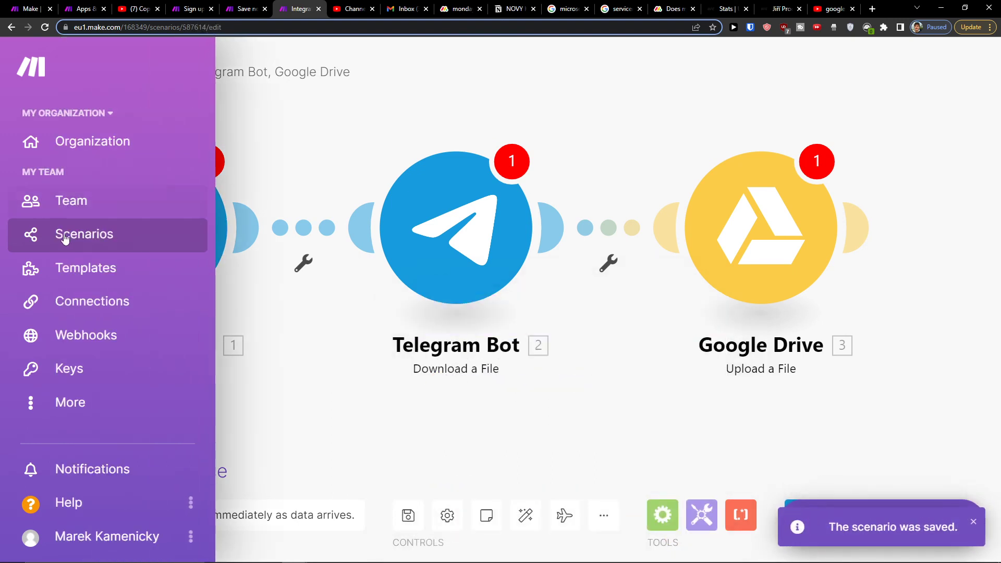
pyautogui.click(85, 233)
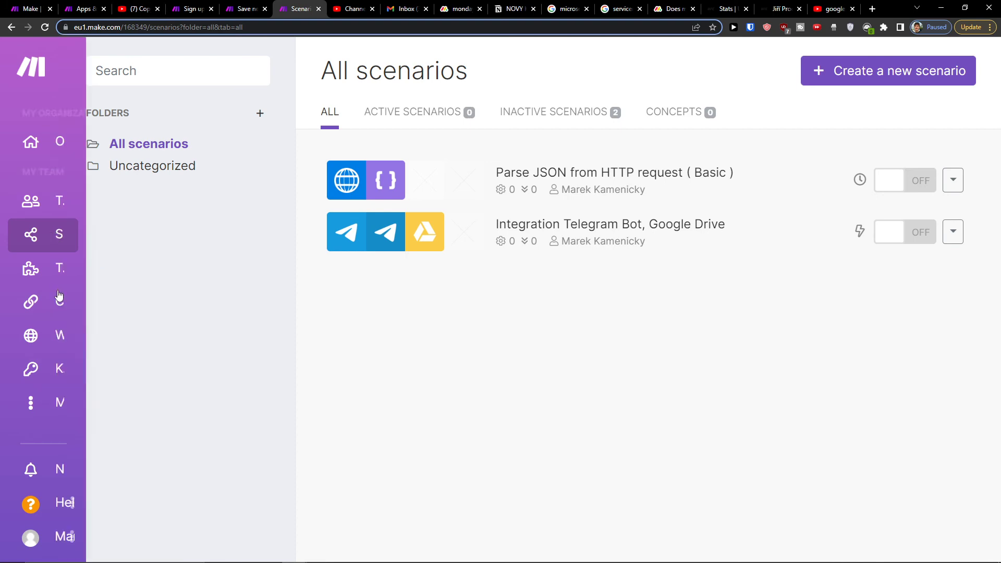
pyautogui.click(30, 269)
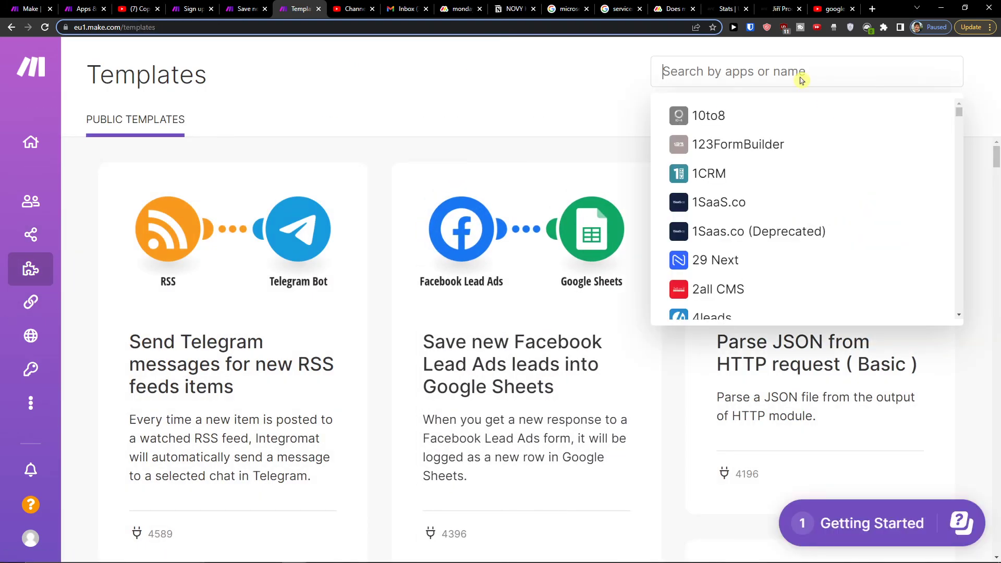
pyautogui.write('drive')
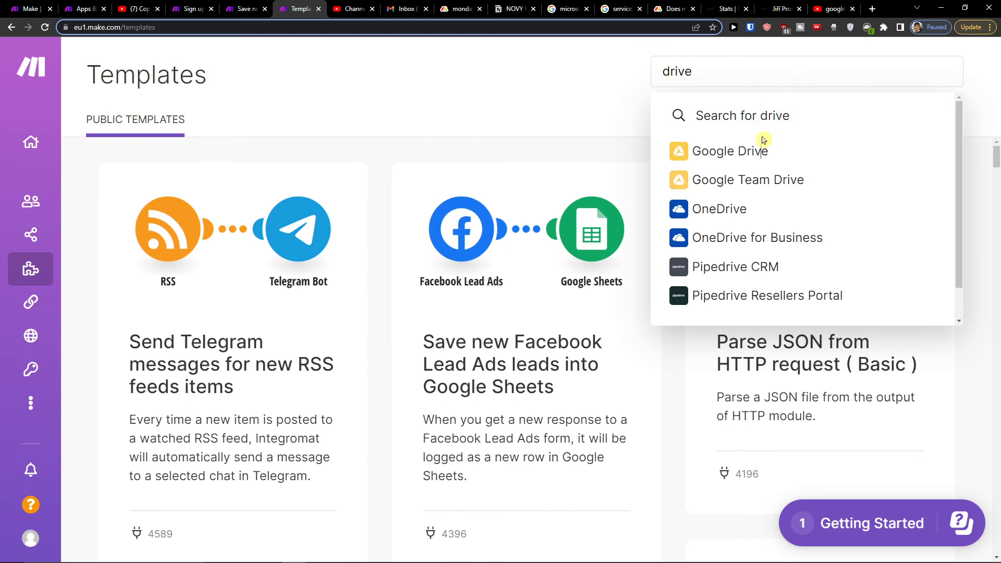